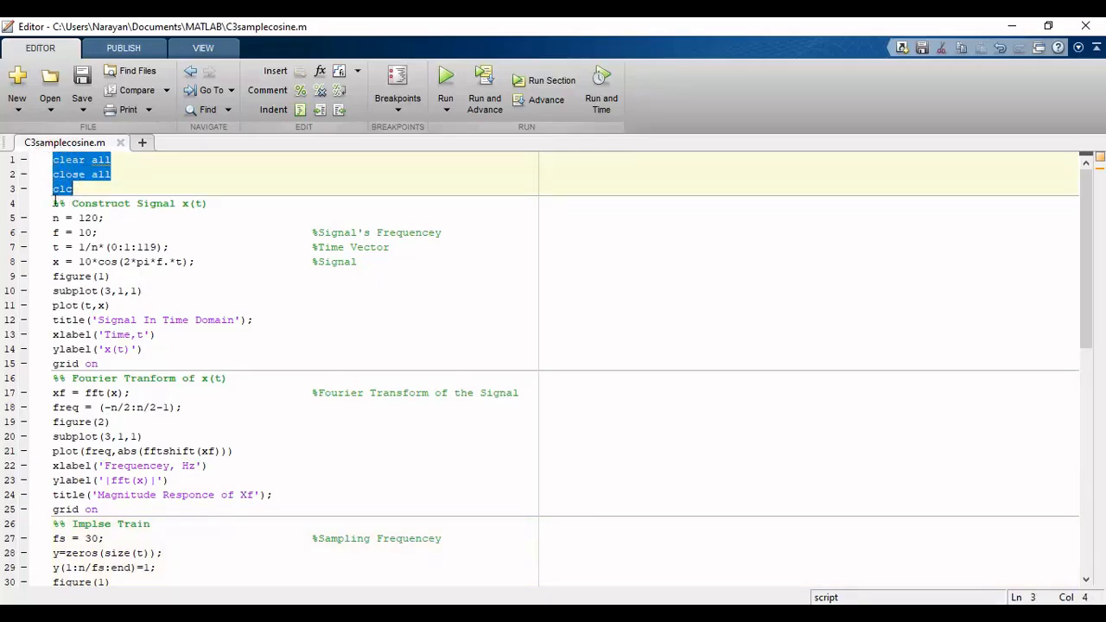
- Review the script sections: signal construction, Fourier transform, impulse train and time-domain multiplication
{"action": "left_click", "coordinate": [130, 204]}
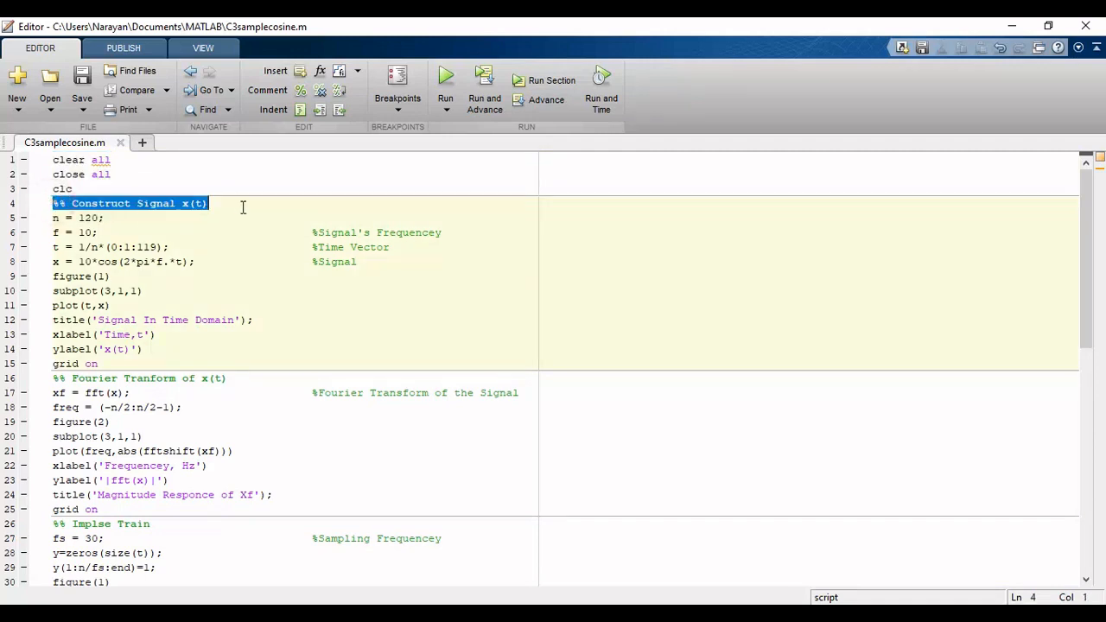
{"action": "left_click_drag", "start_coordinate": [207, 204], "coordinate": [147, 363]}
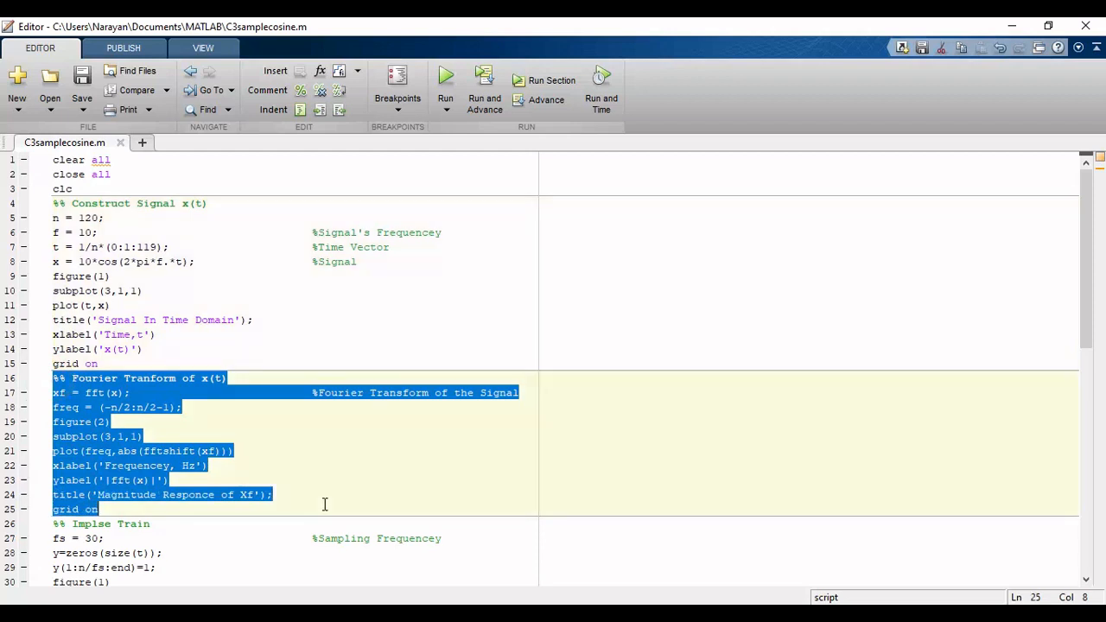
{"action": "scroll", "scroll_direction": "down", "scroll_amount": 3}
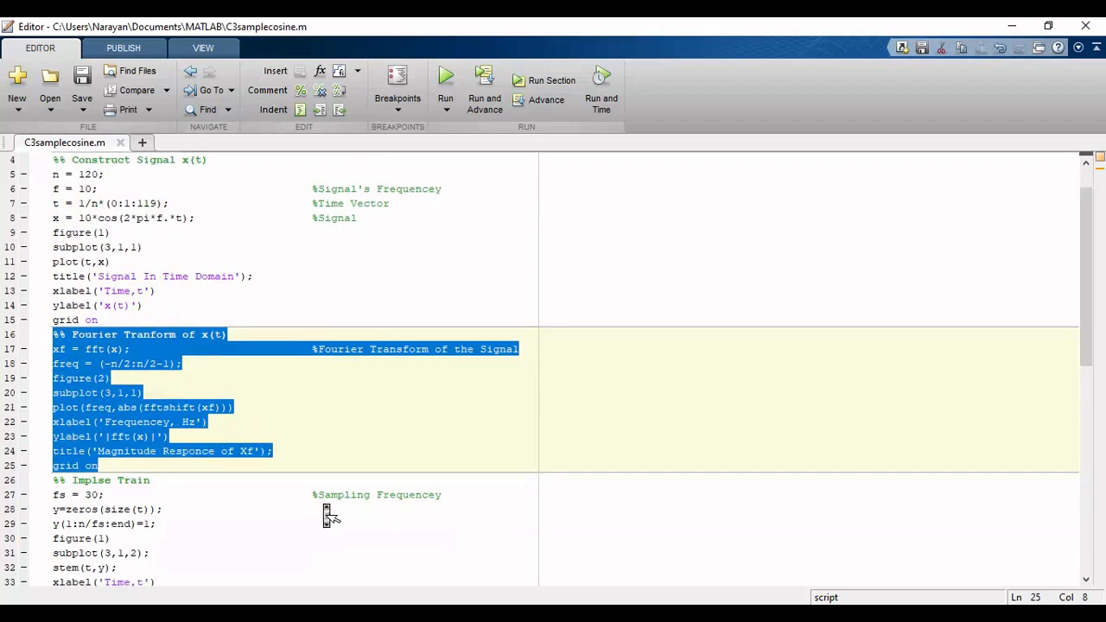
{"action": "scroll", "scroll_direction": "down", "scroll_amount": 3}
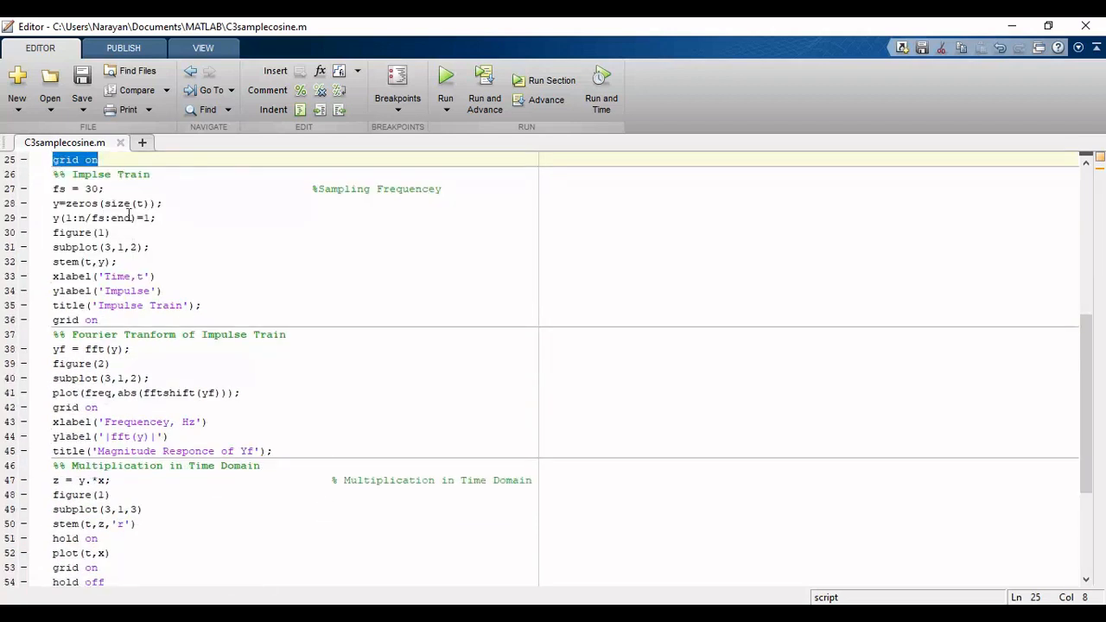
{"action": "left_click_drag", "start_coordinate": [55, 189], "coordinate": [164, 203]}
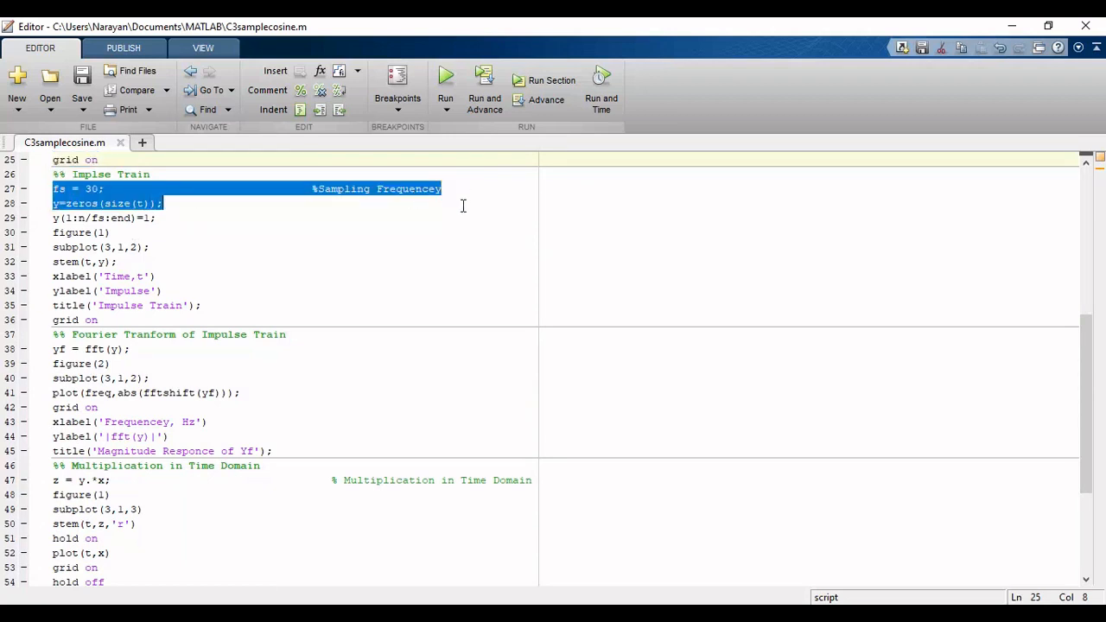
{"action": "left_click_drag", "start_coordinate": [156, 204], "coordinate": [156, 218]}
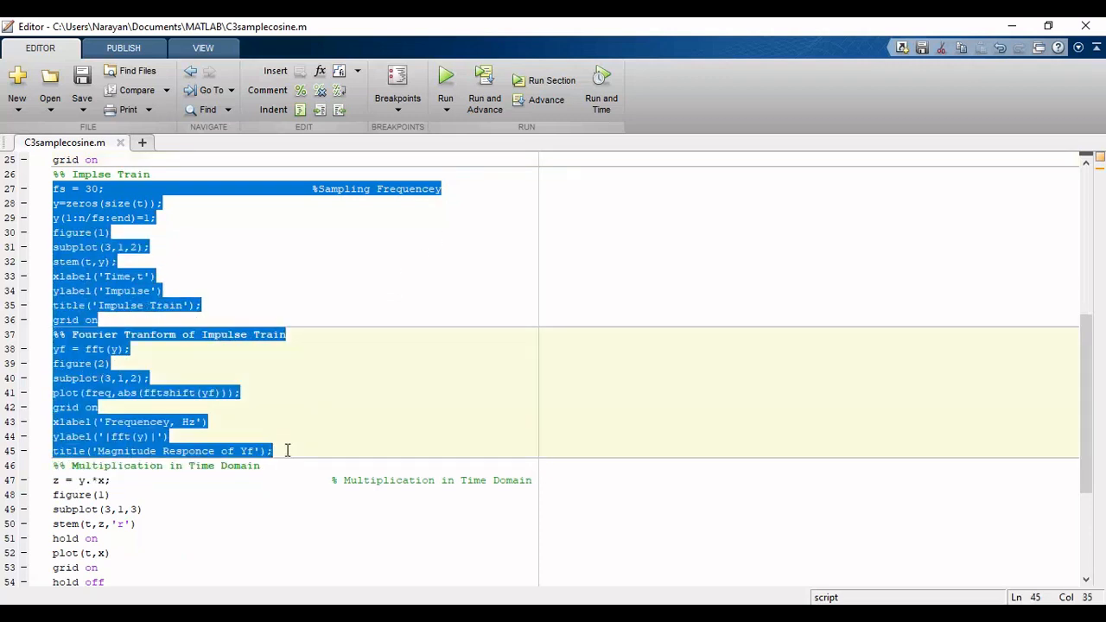
{"action": "scroll", "scroll_direction": "down", "scroll_amount": 3}
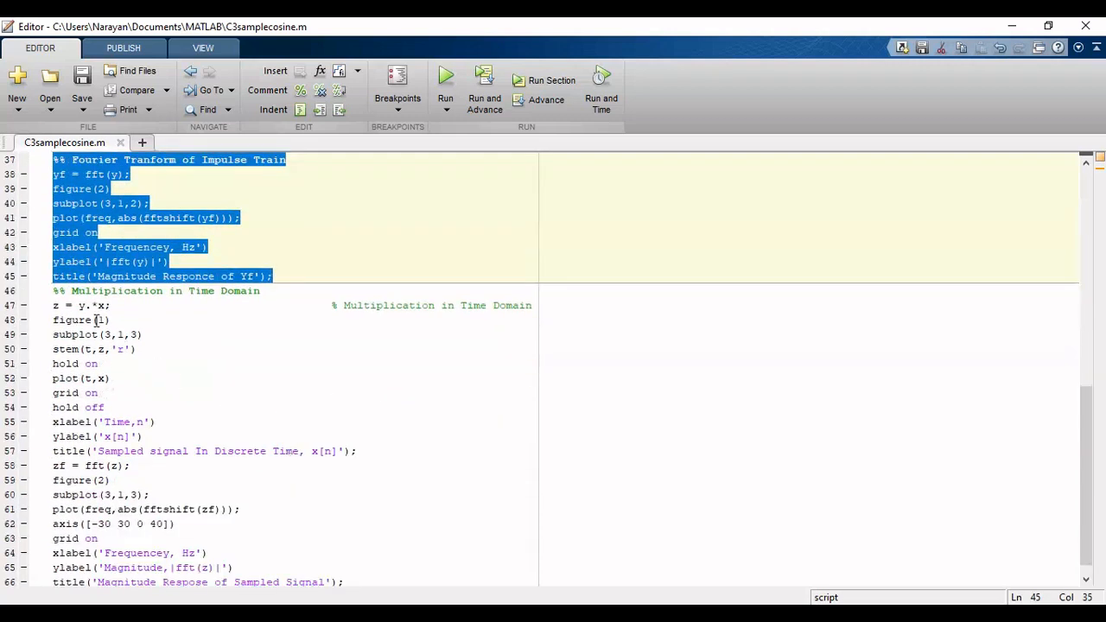
{"action": "left_click_drag", "start_coordinate": [52, 290], "coordinate": [527, 304]}
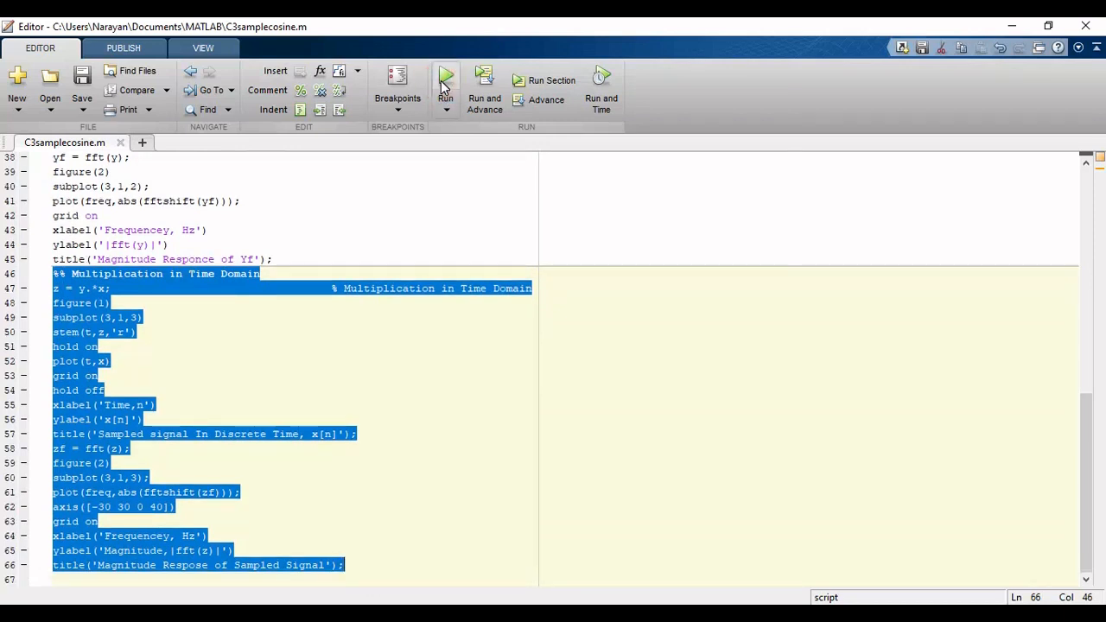
- Run the script and view Figure 1 (time-domain signals) and Figure 2 (magnitude spectra)
{"action": "left_click", "coordinate": [446, 79]}
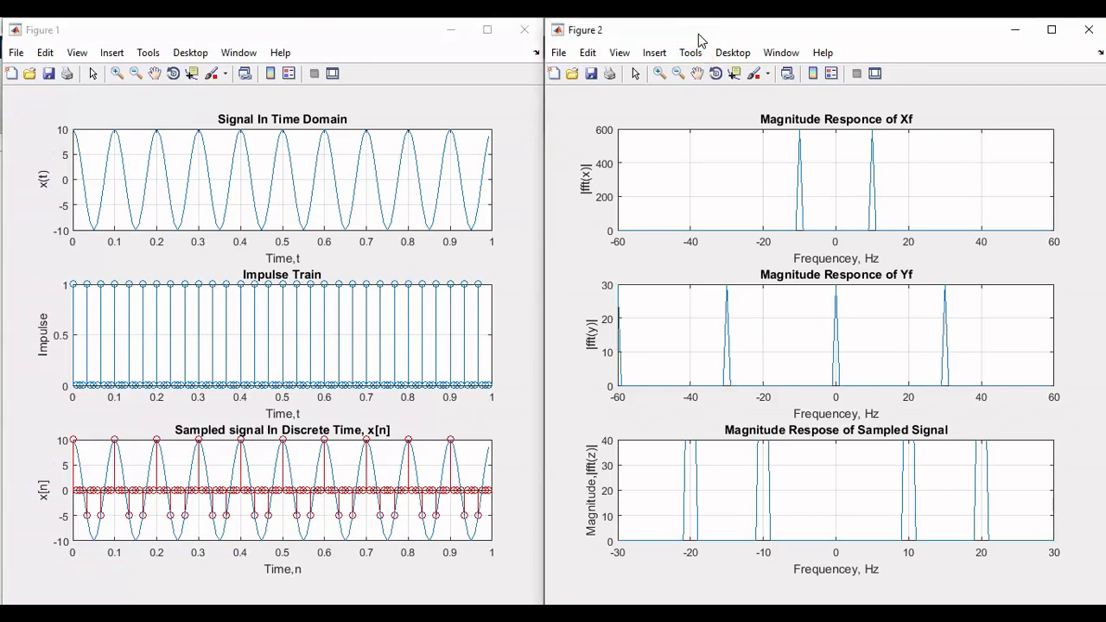
{"action": "mouse_move", "coordinate": [266, 194]}
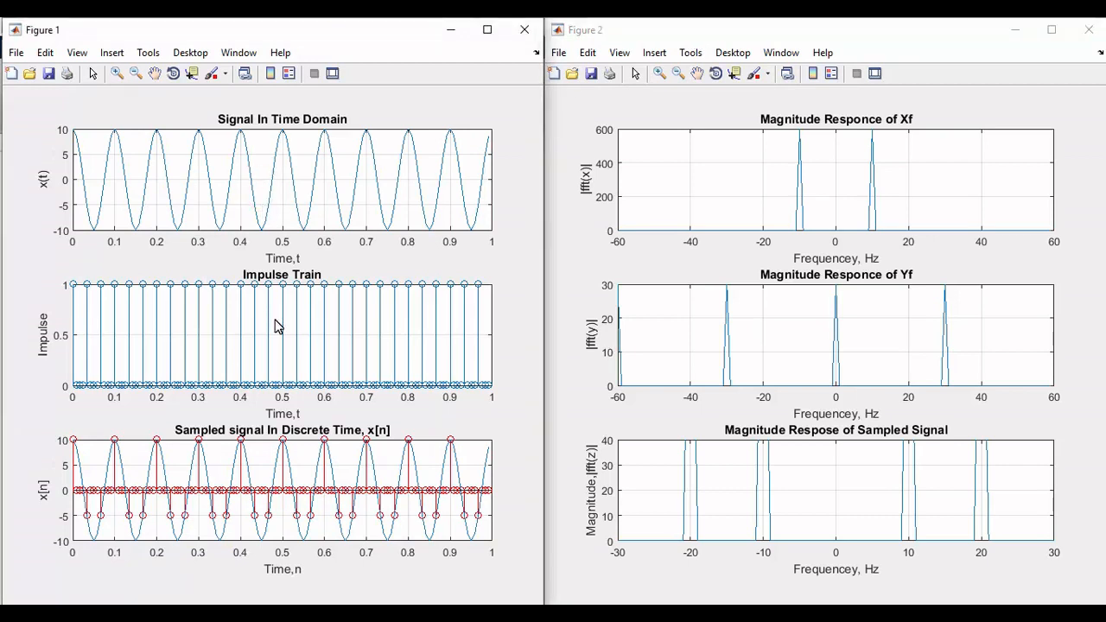
{"action": "mouse_move", "coordinate": [256, 507]}
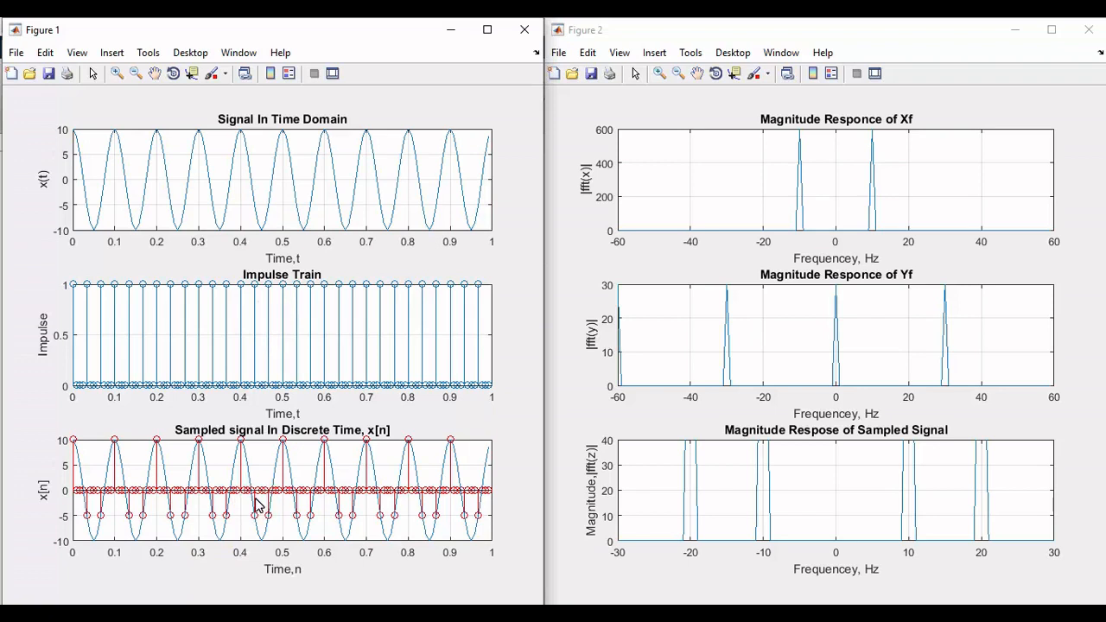
{"action": "mouse_move", "coordinate": [445, 471]}
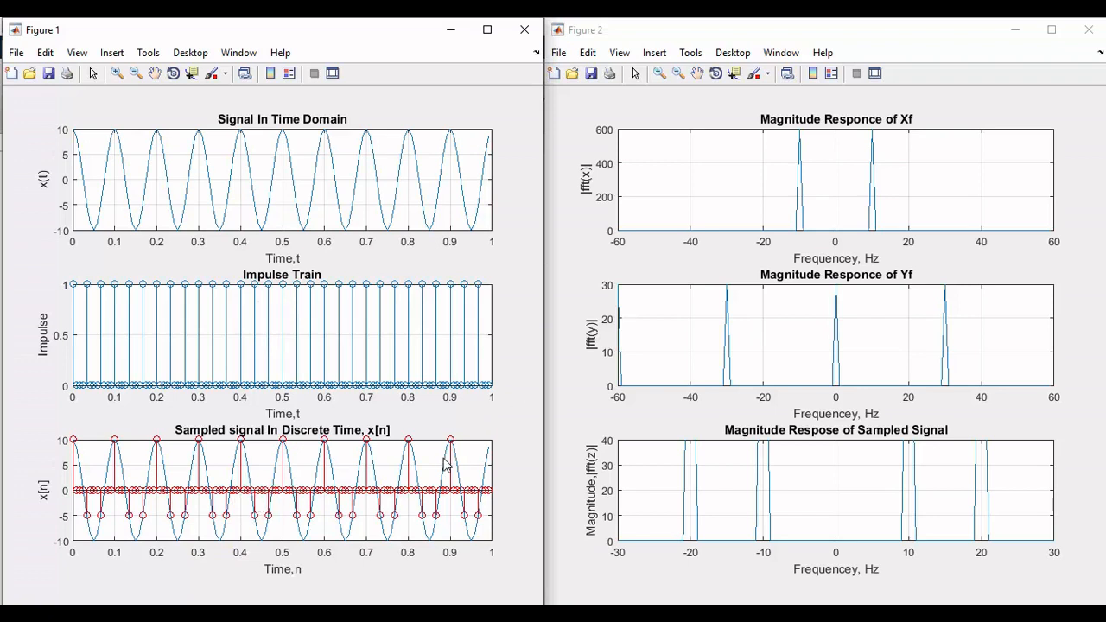
{"action": "left_click", "coordinate": [700, 195]}
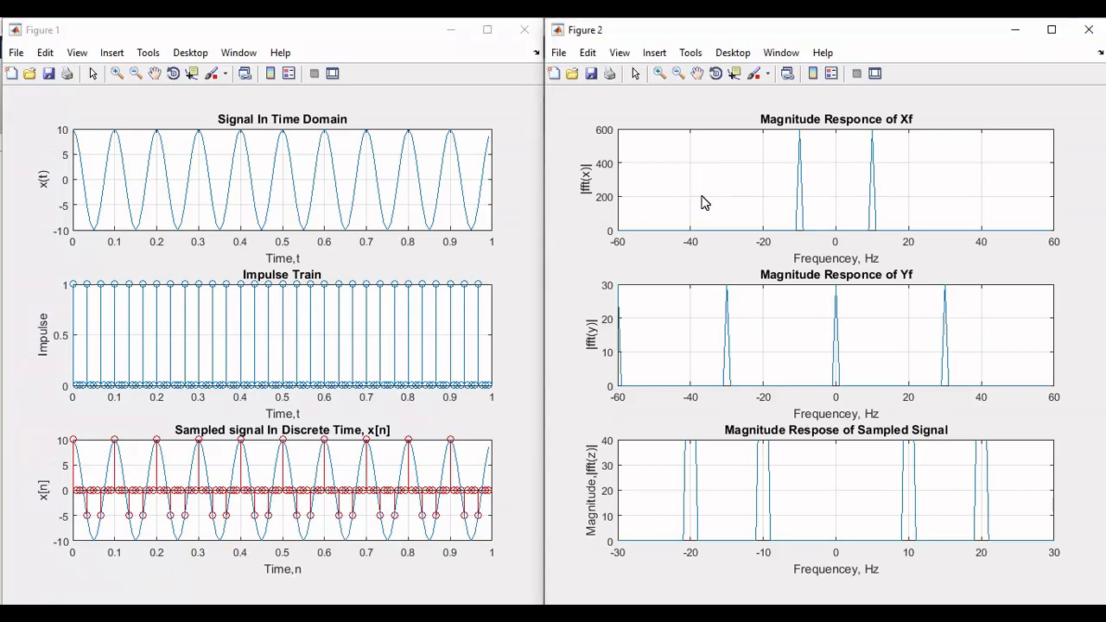
{"action": "left_click", "coordinate": [812, 325]}
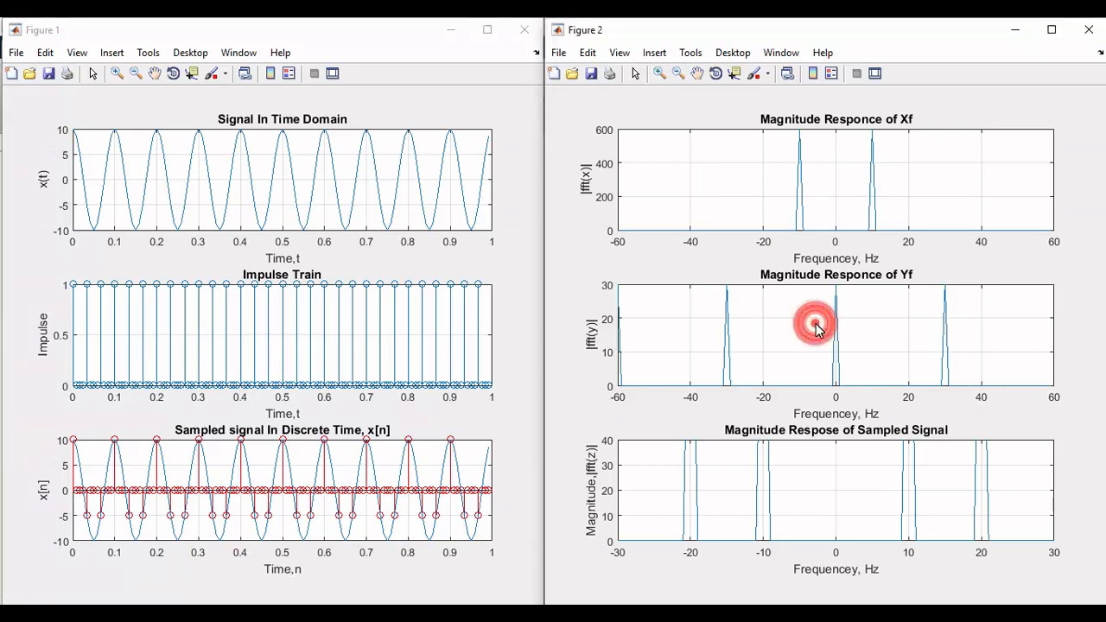